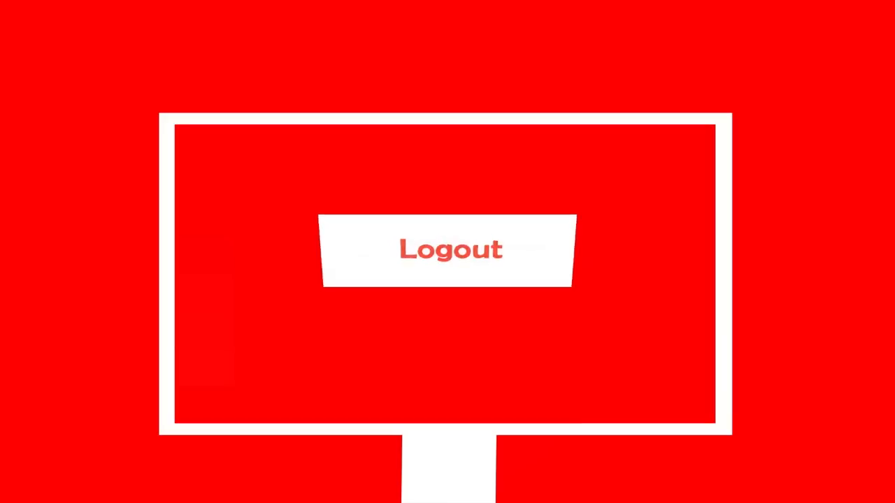
left_click(448, 250)
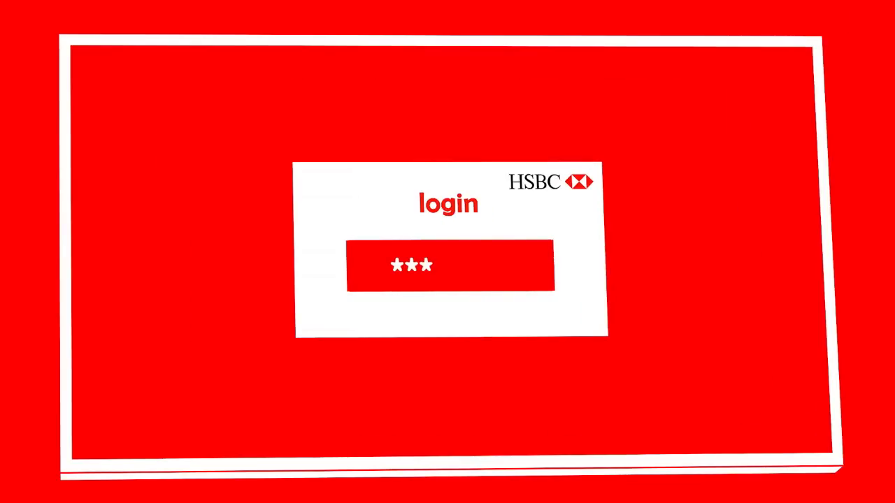
type("*****")
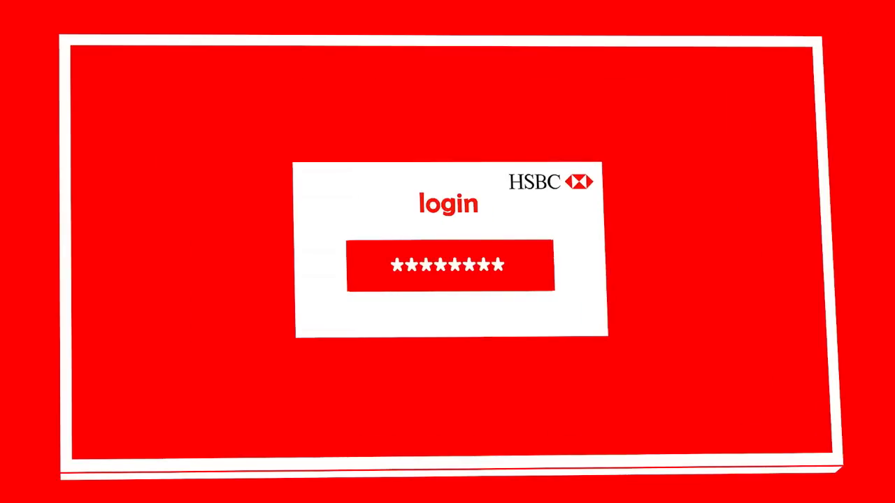